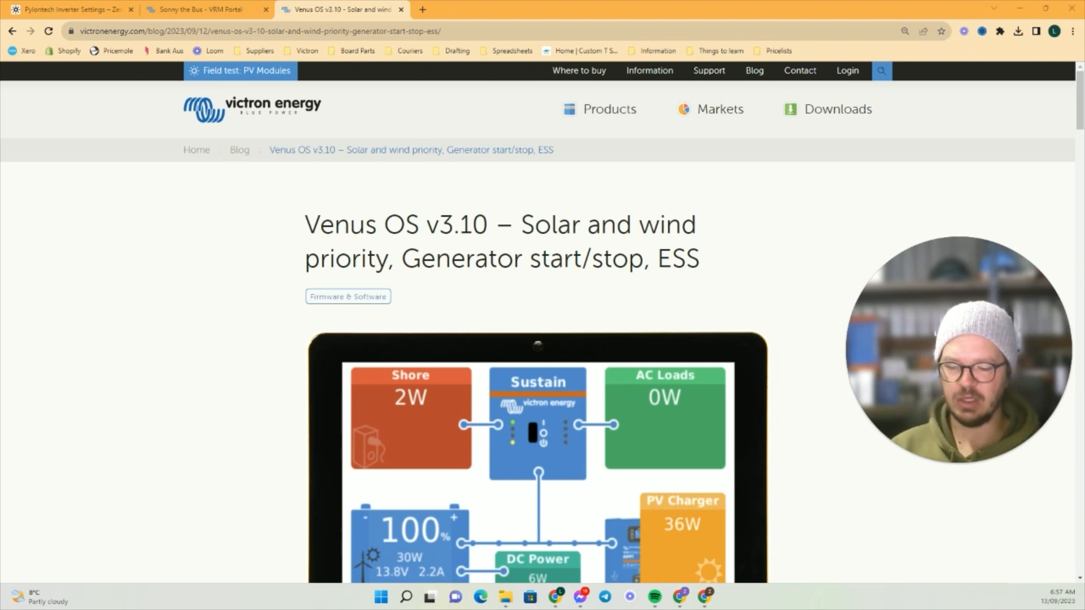
pyautogui.moveTo(136, 300)
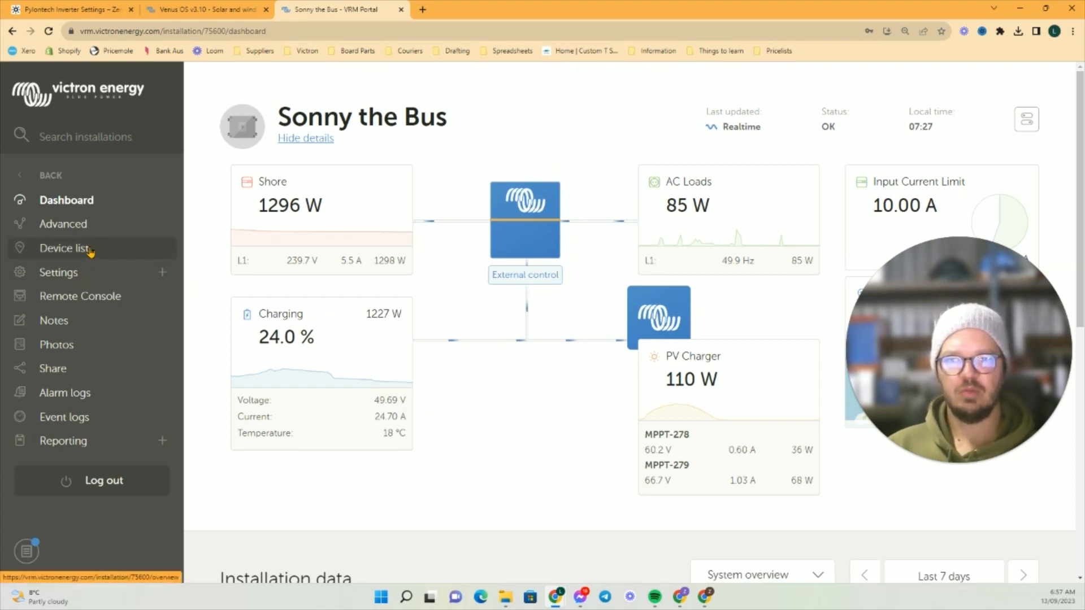
# Step: Launch the Remote Console overlay for Sonny the Bus from the sidebar
pyautogui.click(80, 295)
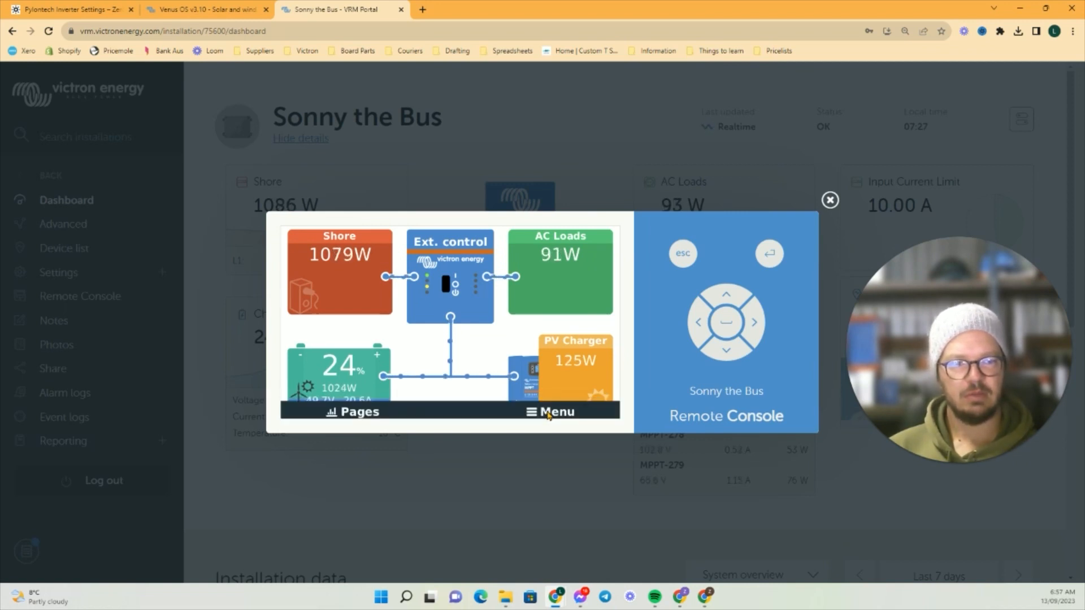
# Step: Go via Menu > Settings > Firmware to Online updates and move down to Check for updates
pyautogui.click(550, 411)
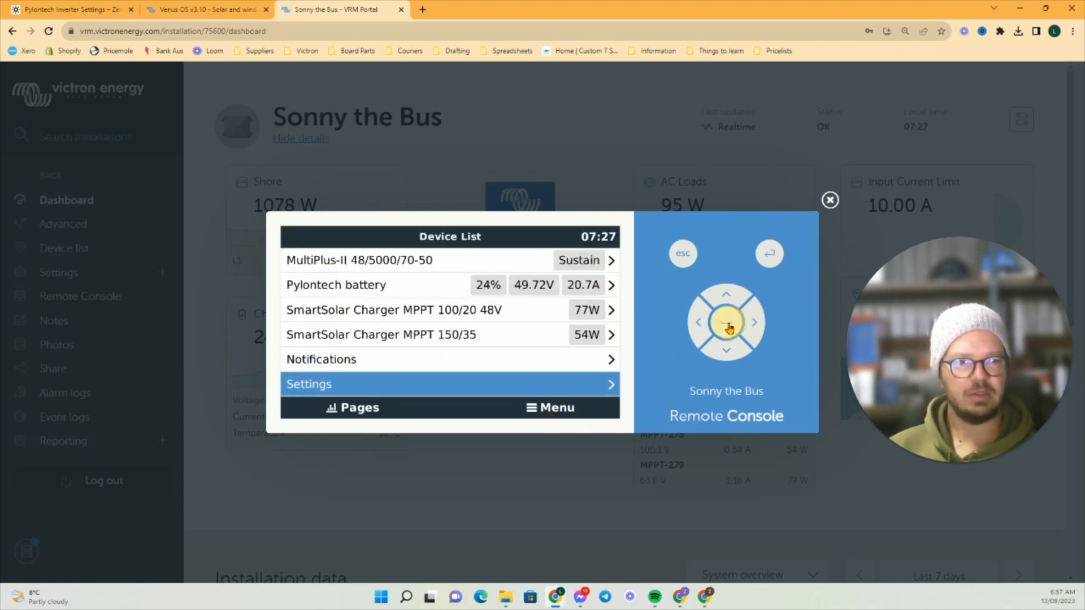
pyautogui.click(725, 322)
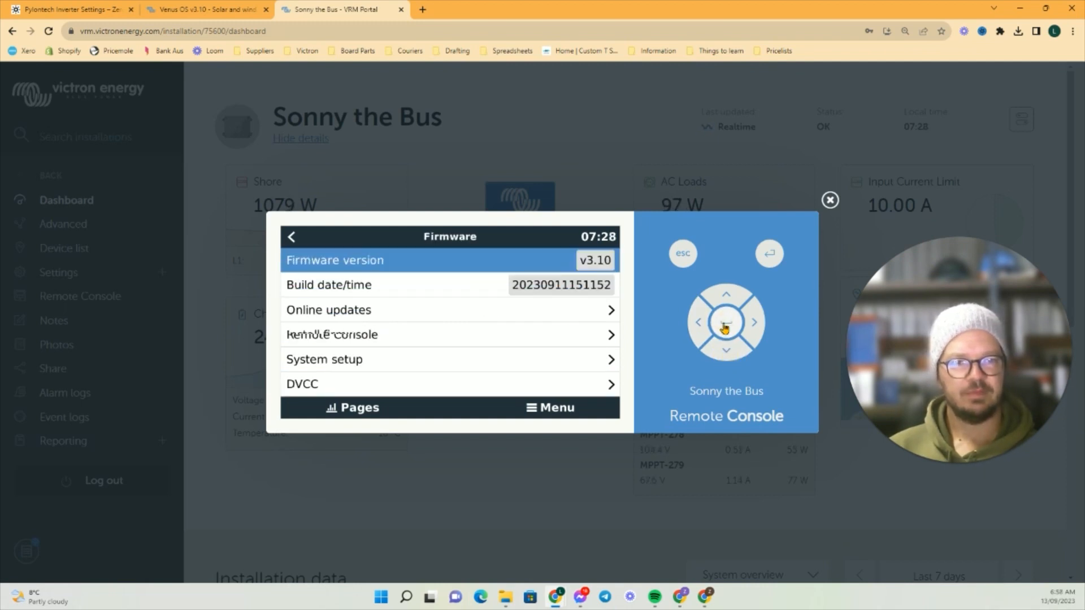
pyautogui.click(725, 351)
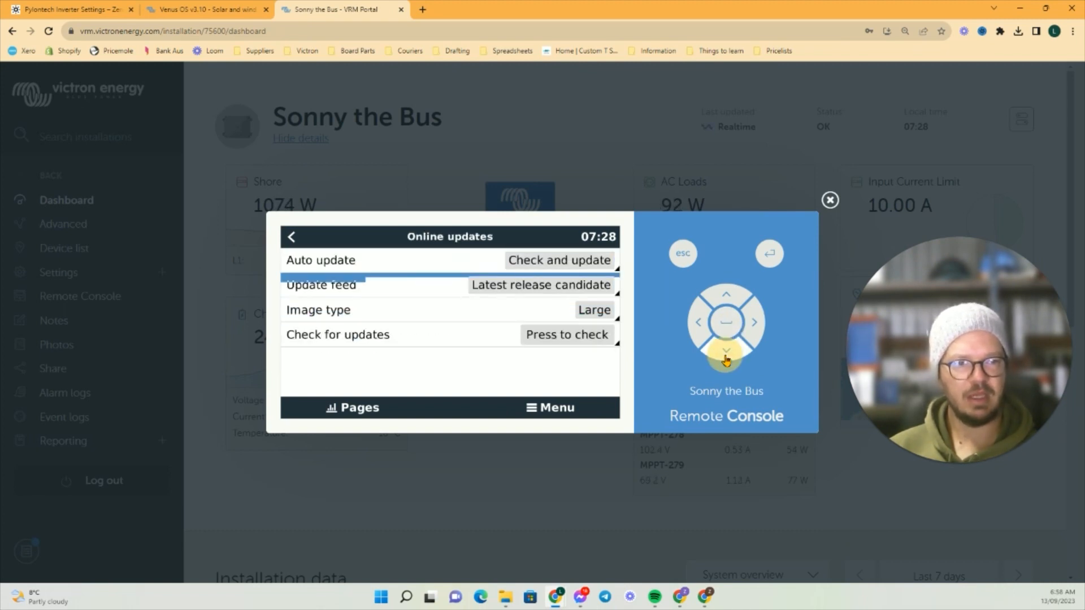
pyautogui.click(566, 334)
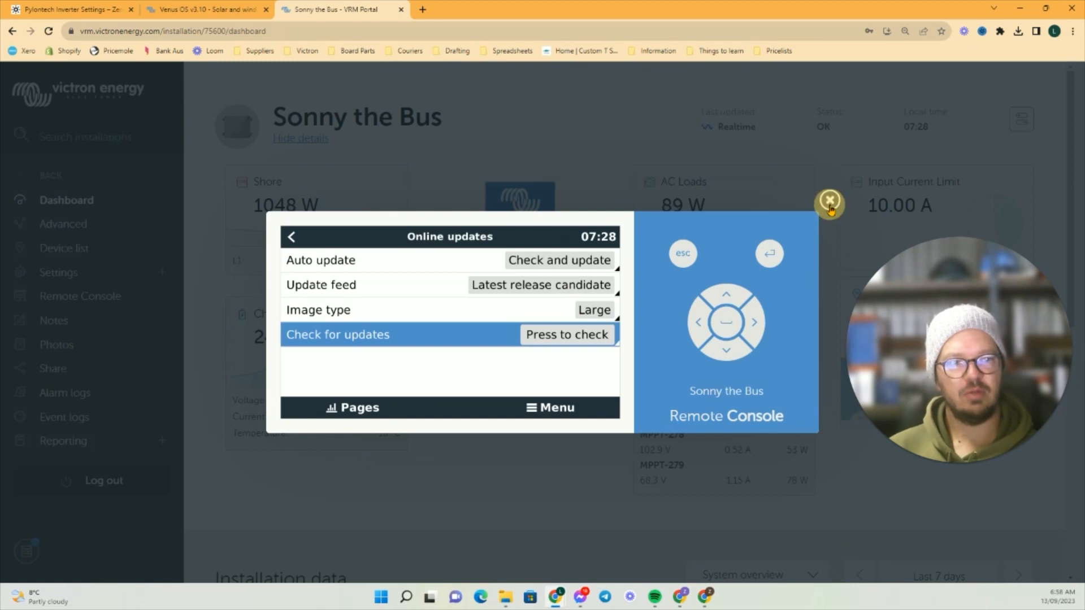
# Step: Close the Remote Console and show the installation's Device list page
pyautogui.click(829, 201)
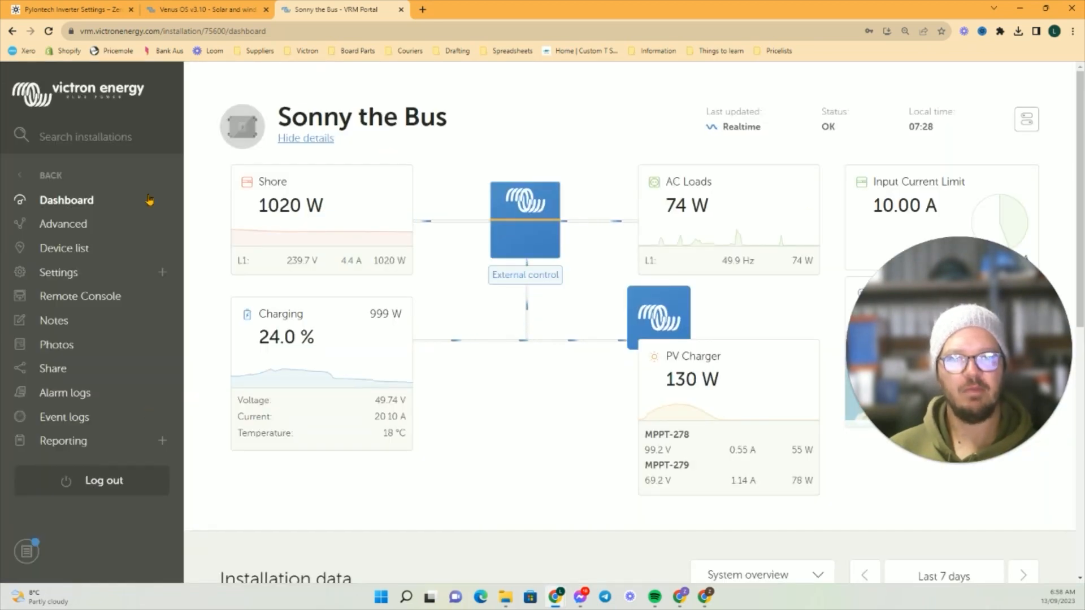
pyautogui.moveTo(516, 541)
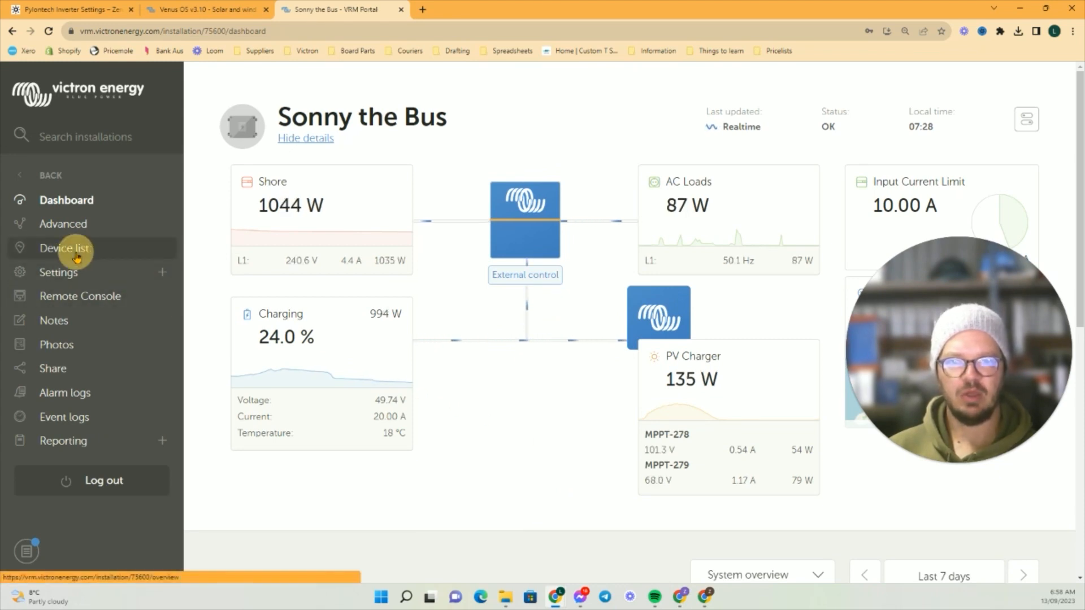
pyautogui.click(64, 247)
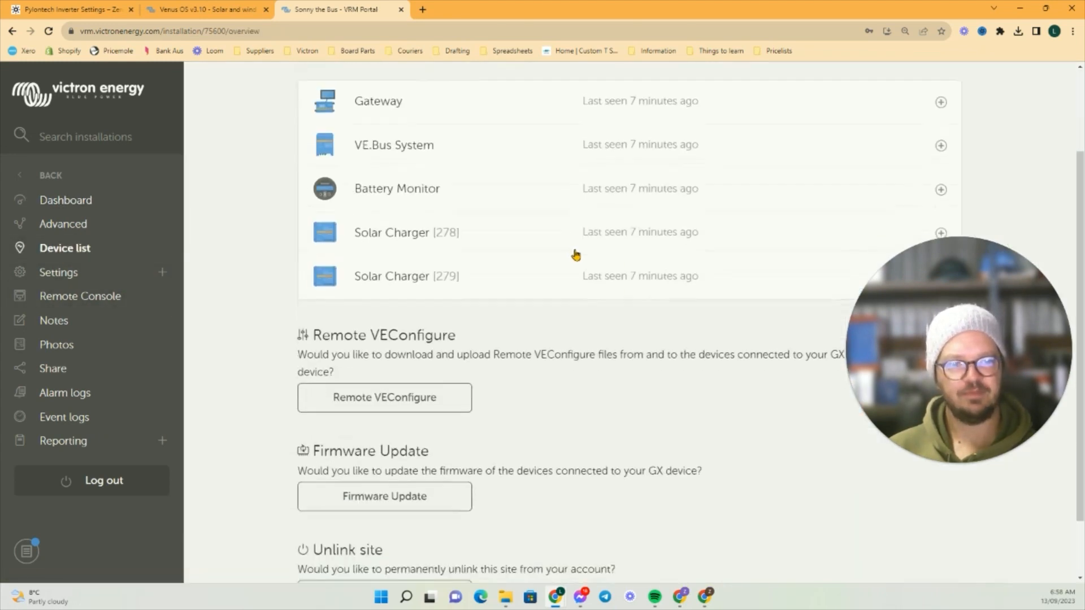
# Step: Run Firmware Update to scan connected VE.Direct devices and their versions
pyautogui.click(385, 496)
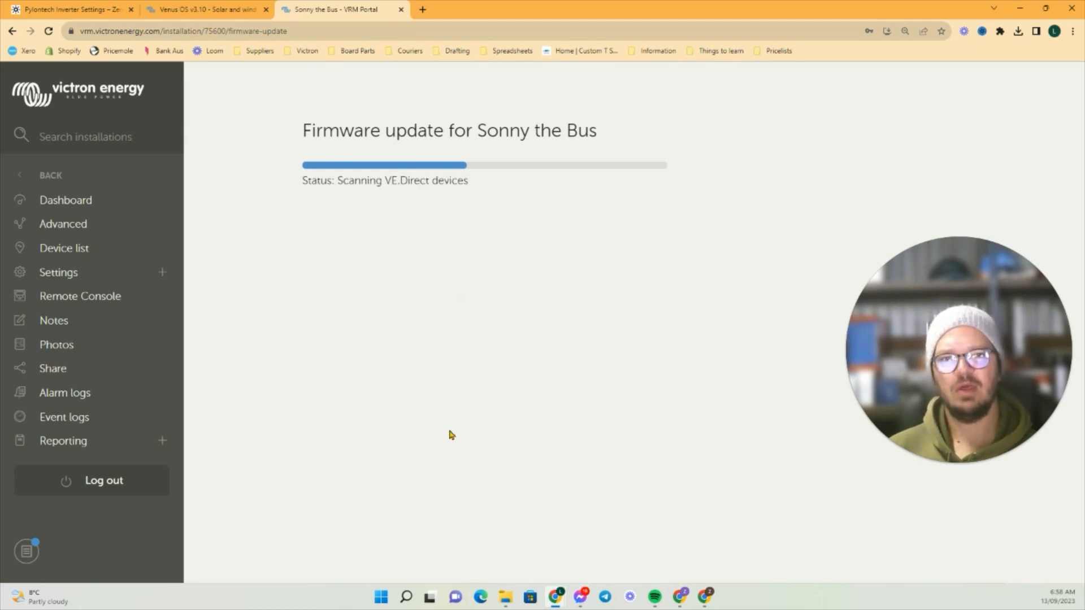
pyautogui.moveTo(463, 374)
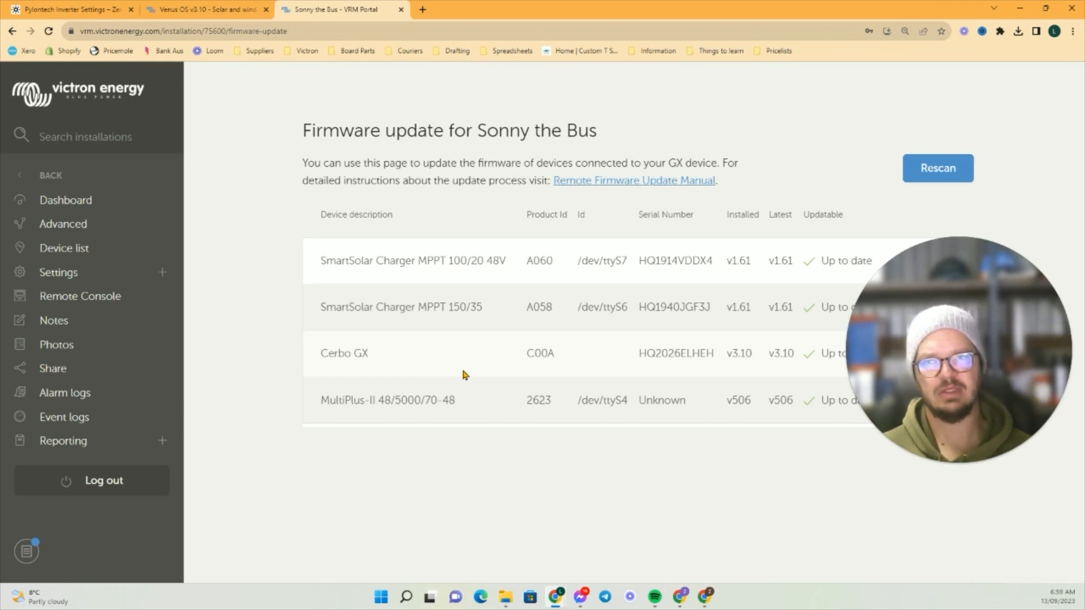
pyautogui.moveTo(522, 371)
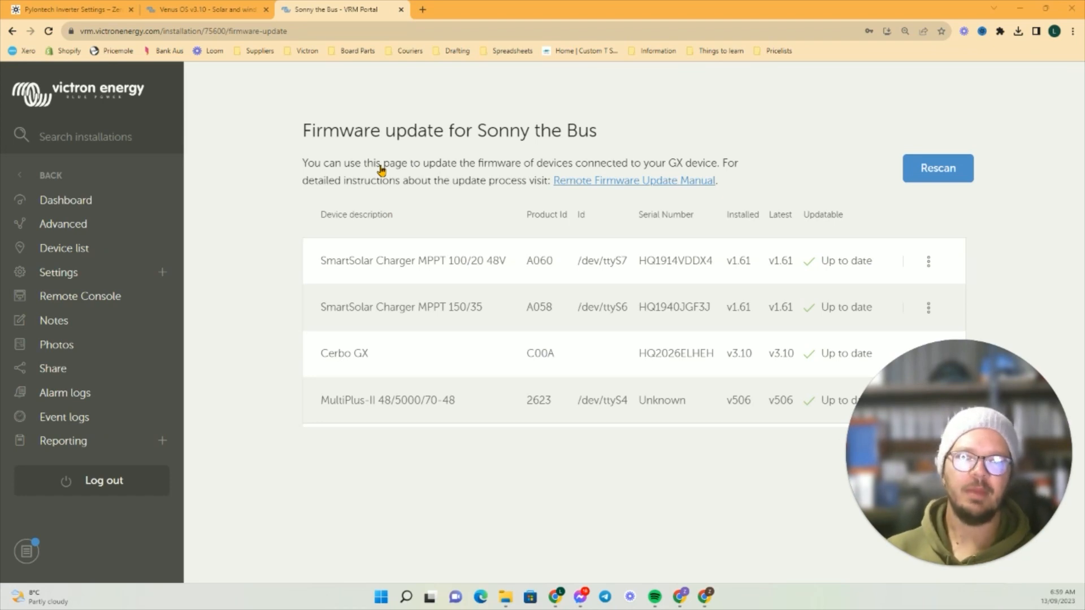
pyautogui.moveTo(63, 247)
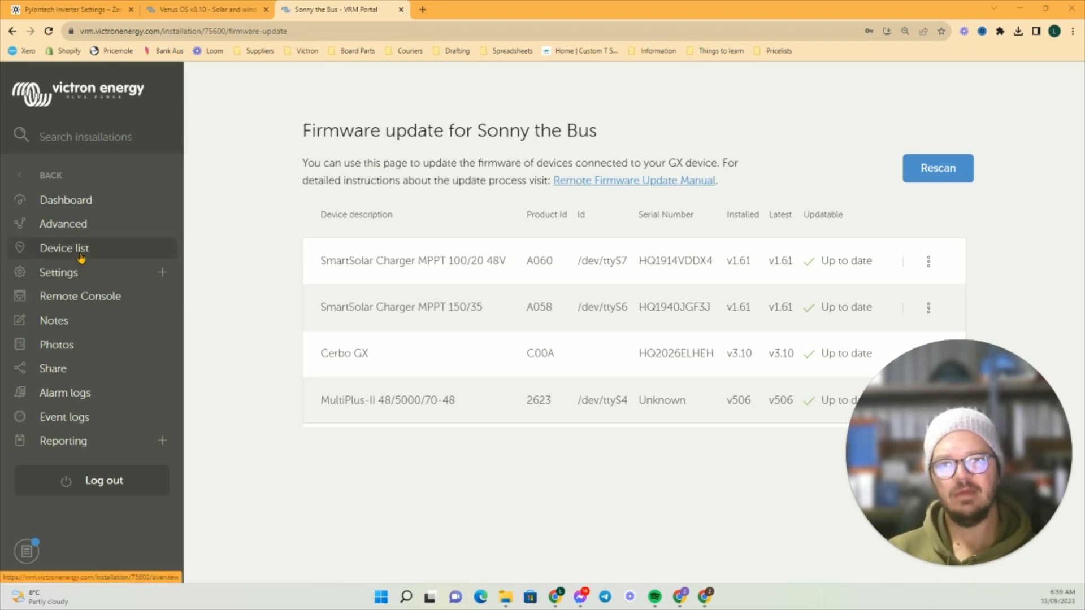
# Step: From the Device list, launch Remote VEConfigure offering the MultiPlus-II service
pyautogui.click(65, 248)
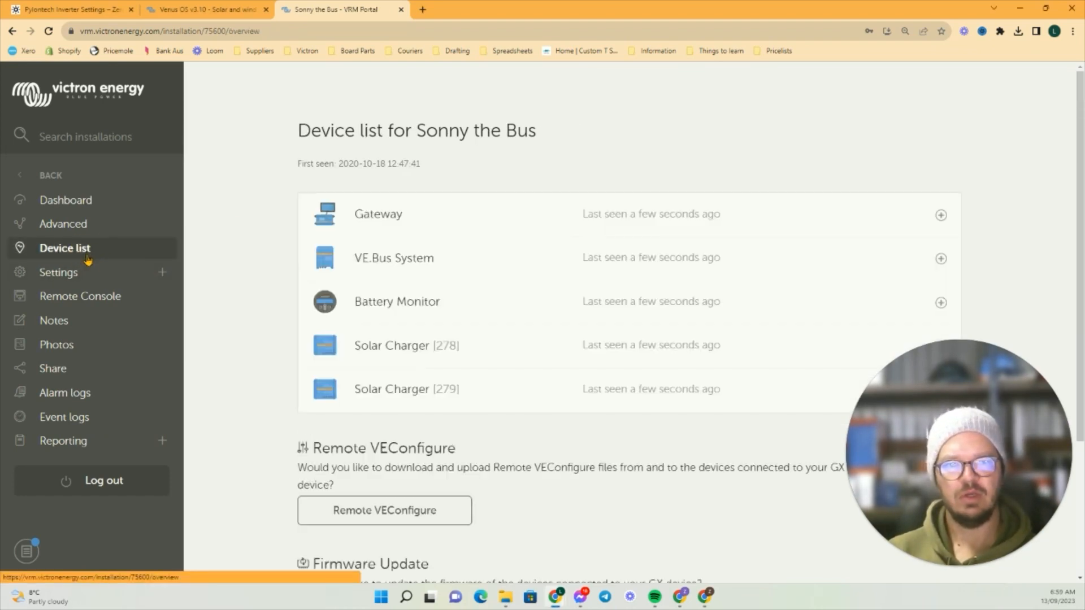
pyautogui.scroll(-3)
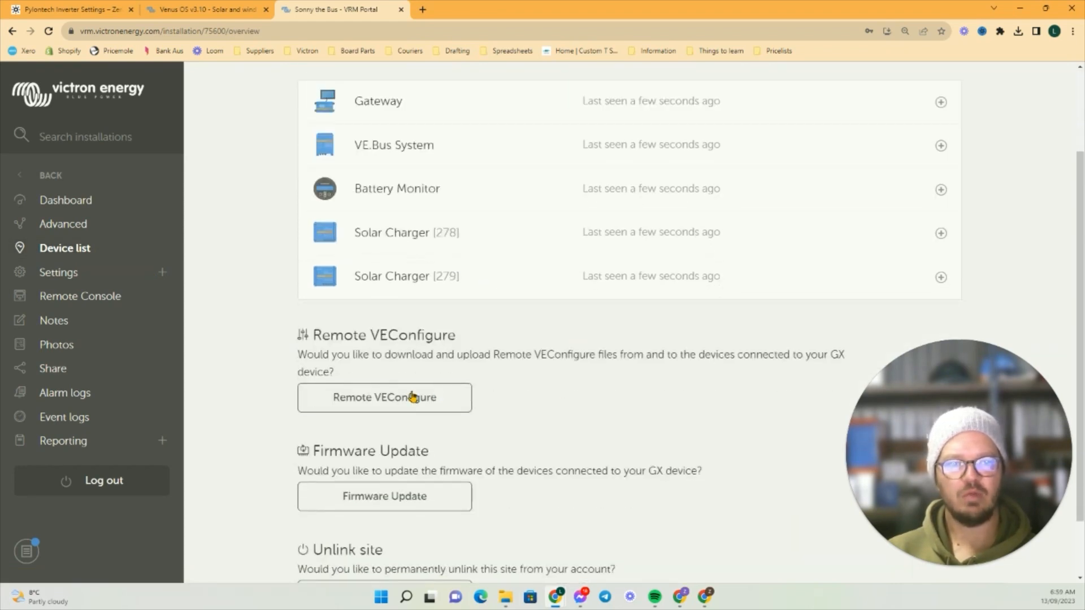
pyautogui.click(384, 397)
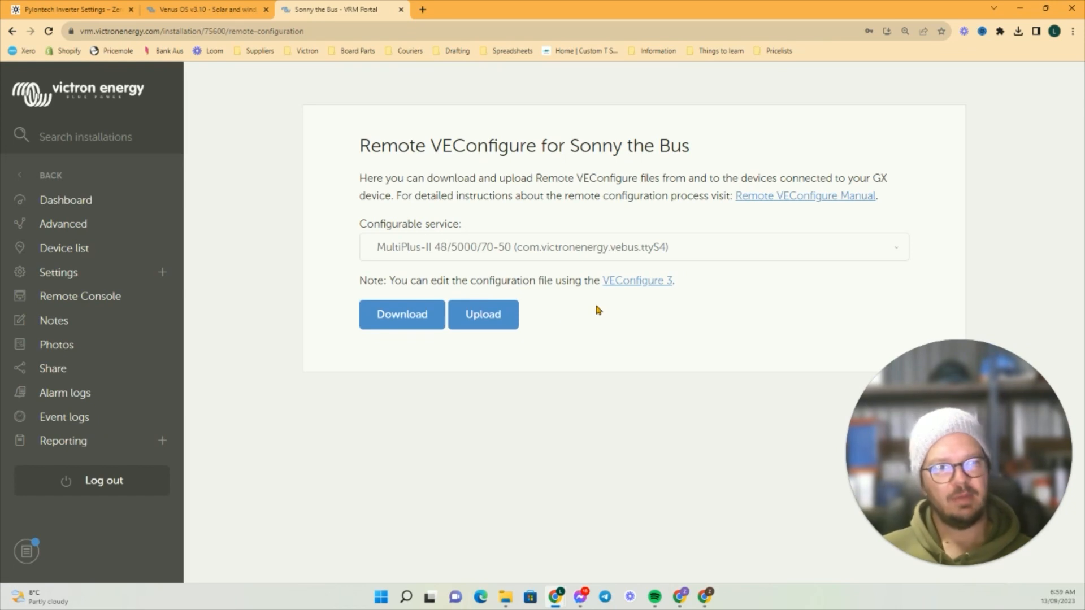
# Step: Download the MultiPlus-II configuration and launch it in VE Configure 3
pyautogui.click(401, 314)
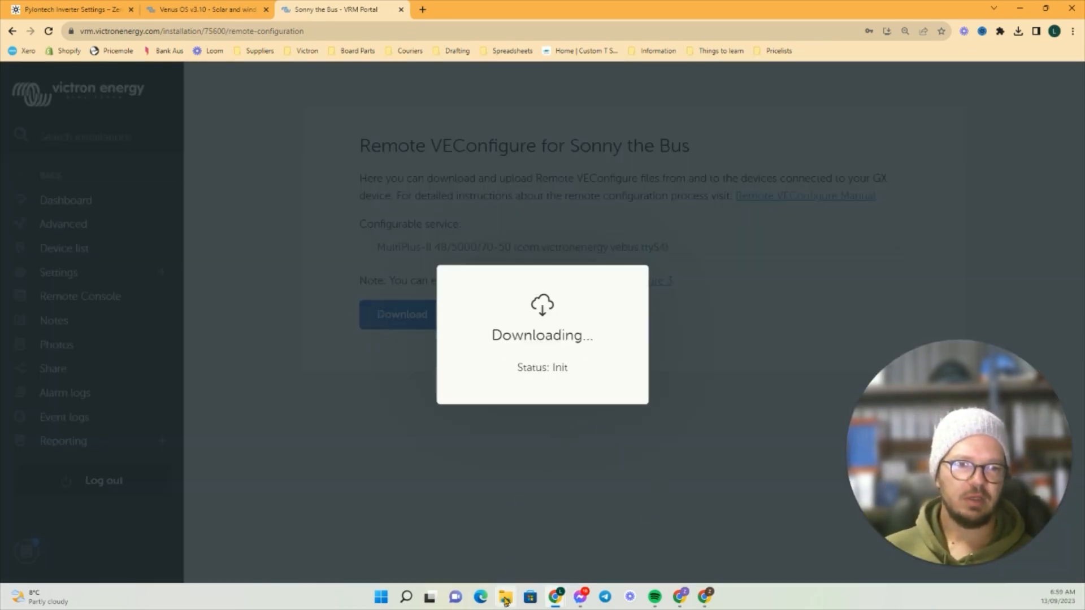
pyautogui.click(504, 596)
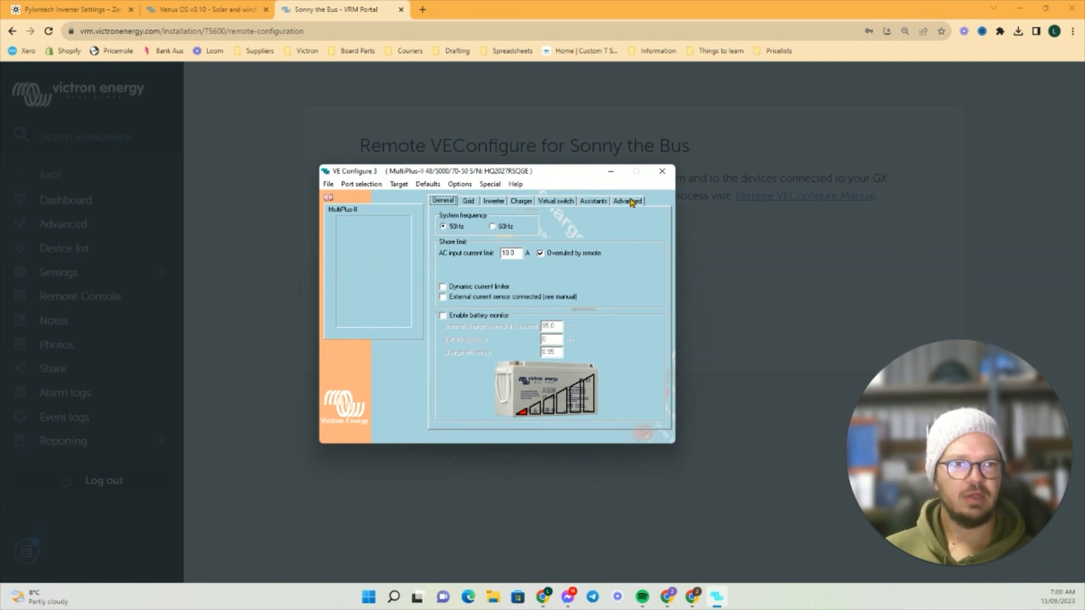
# Step: On Advanced, enable limiting the internal charger and confirm the 50 V prioritization voltage
pyautogui.click(626, 201)
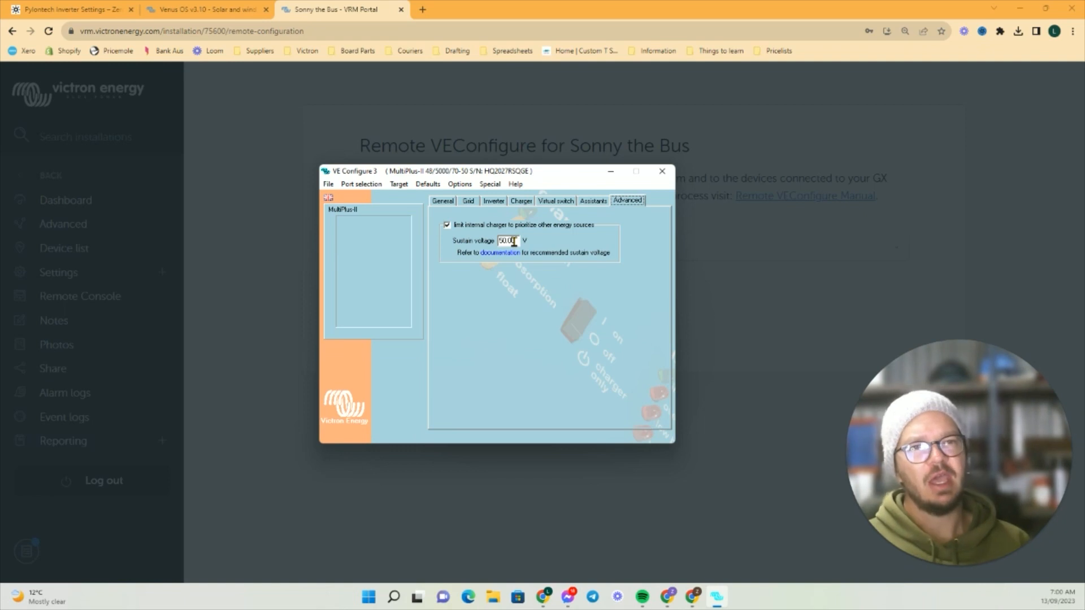
pyautogui.click(1018, 32)
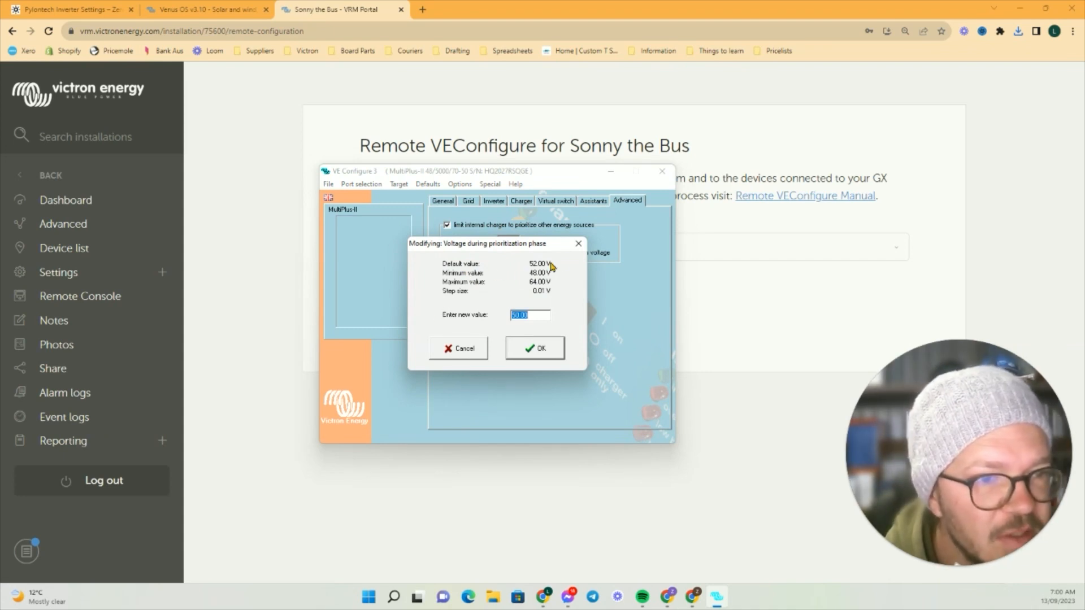
pyautogui.moveTo(579, 244)
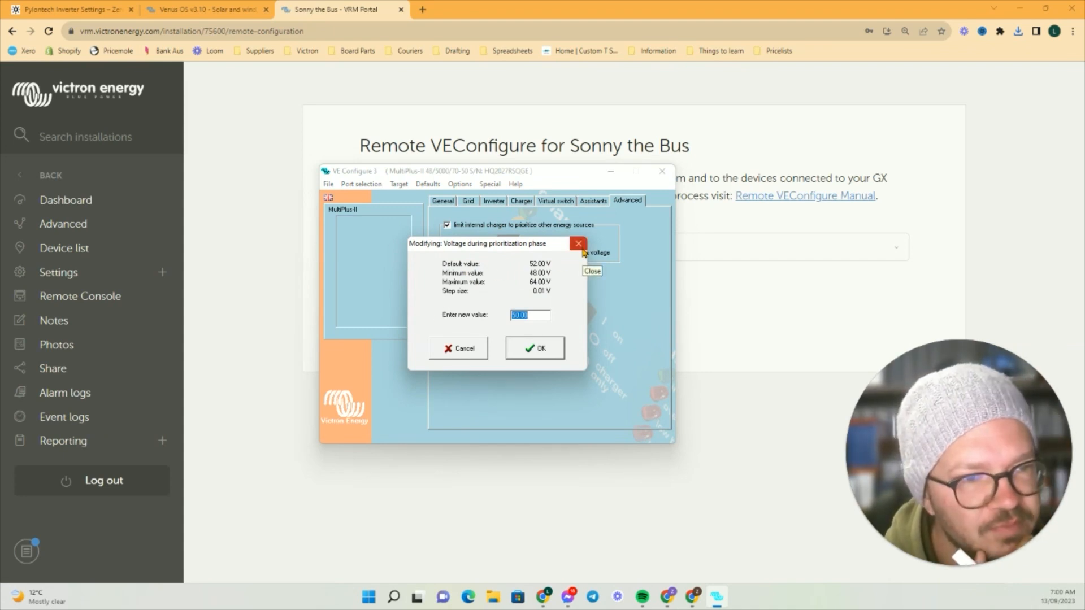
pyautogui.click(533, 348)
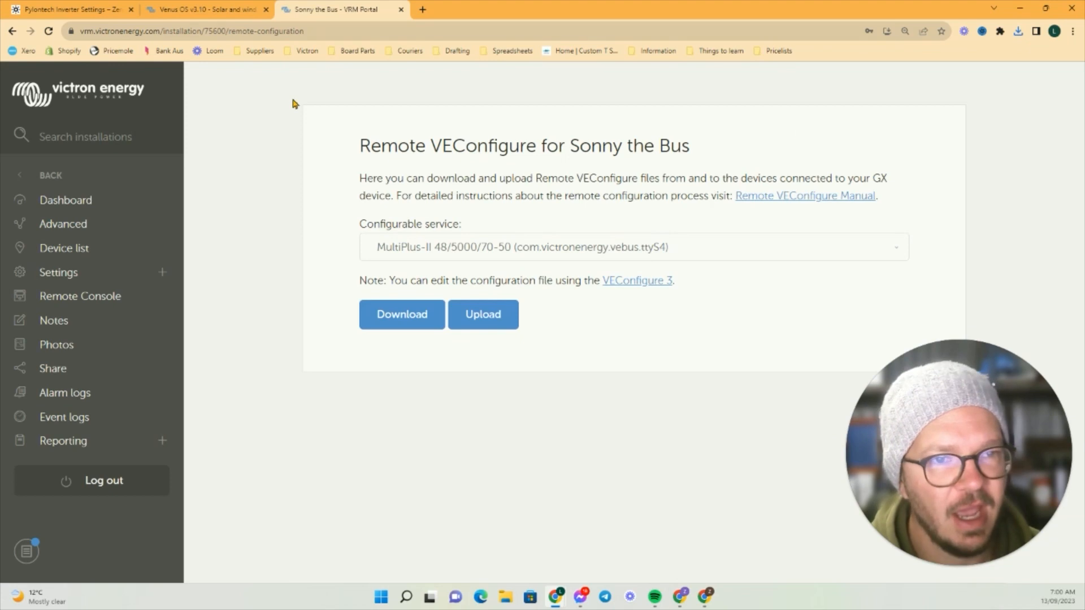
# Step: Upload the latest Mk2_Tunnel configuration file from Downloads, picked in Details view by date
pyautogui.click(482, 314)
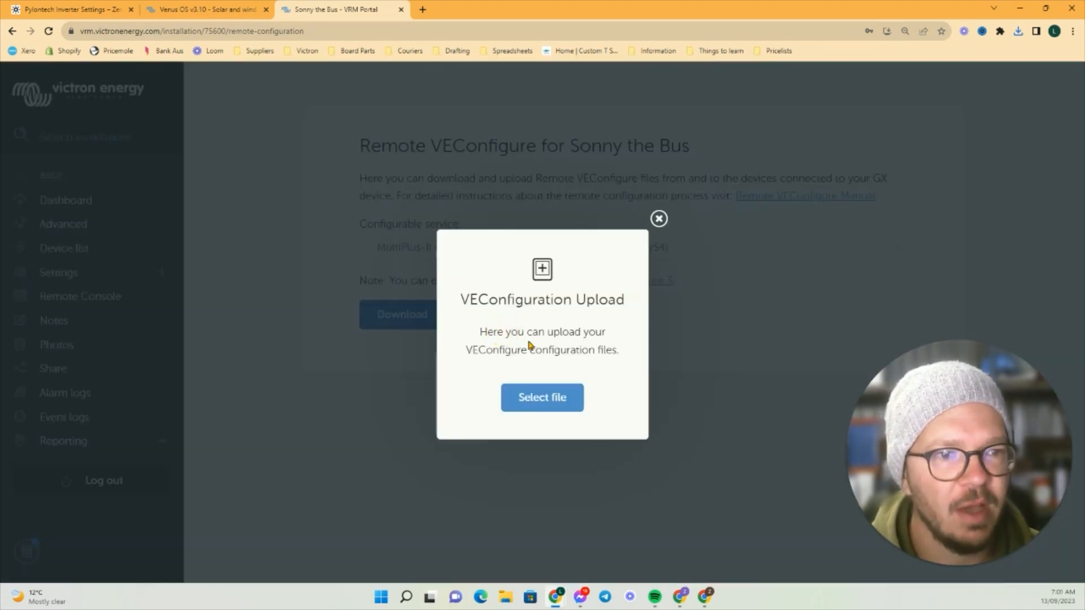
pyautogui.click(542, 397)
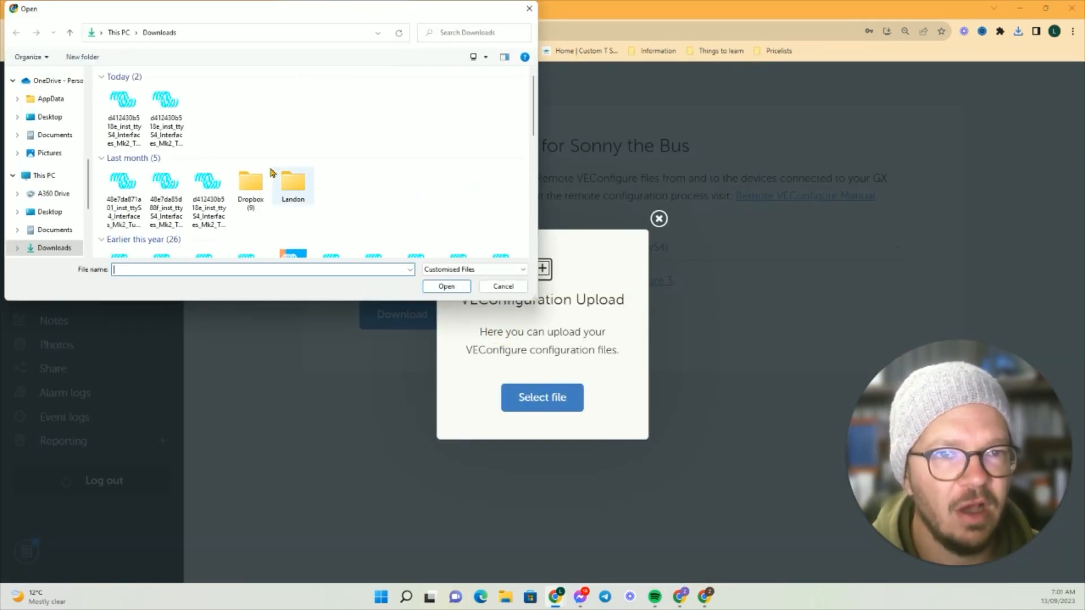
pyautogui.click(123, 114)
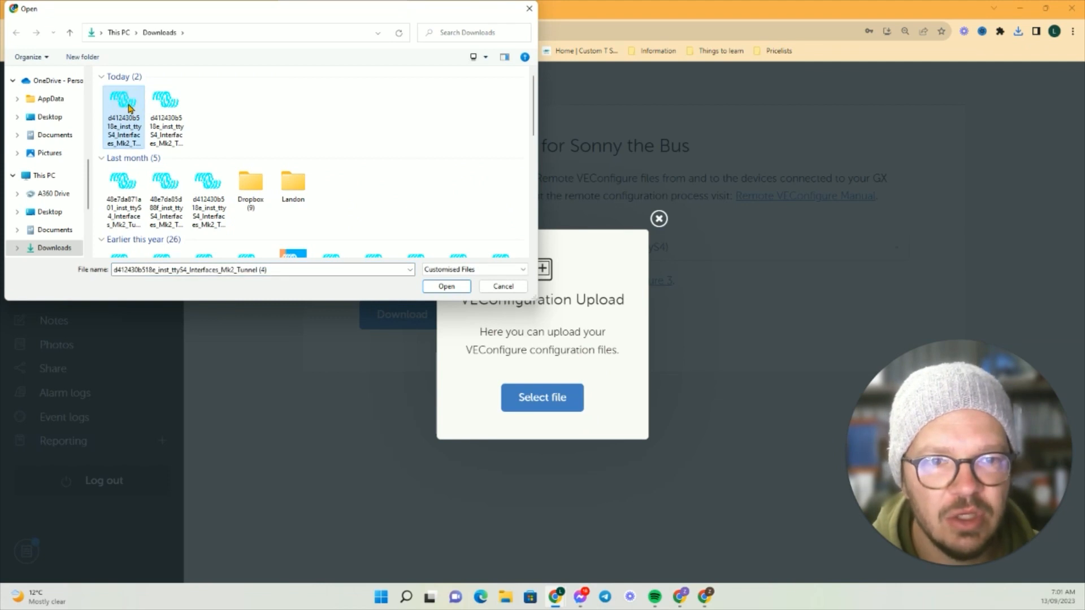
pyautogui.click(503, 56)
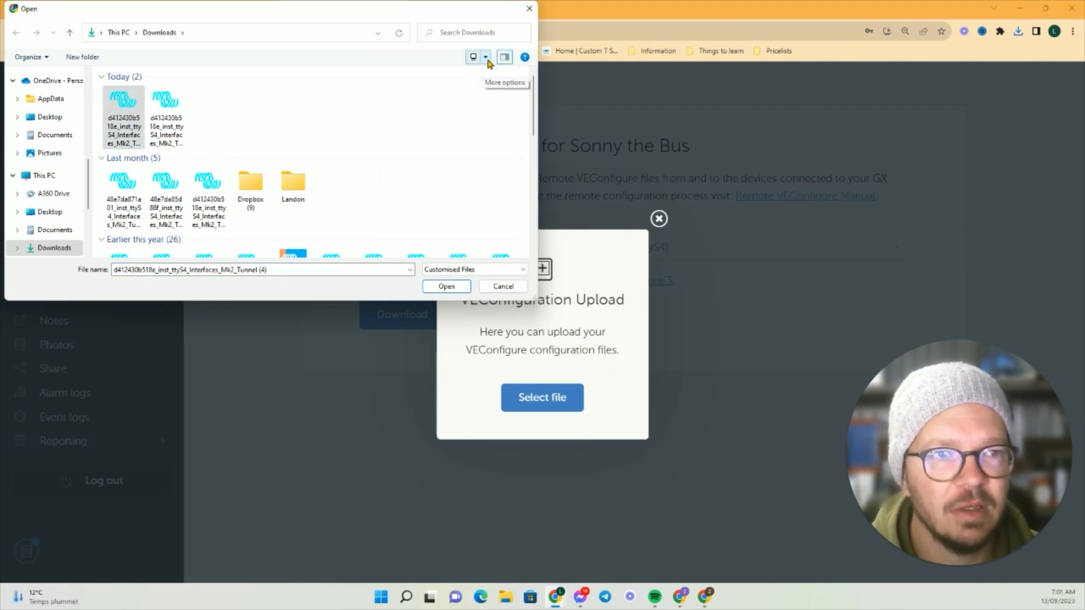
pyautogui.click(473, 56)
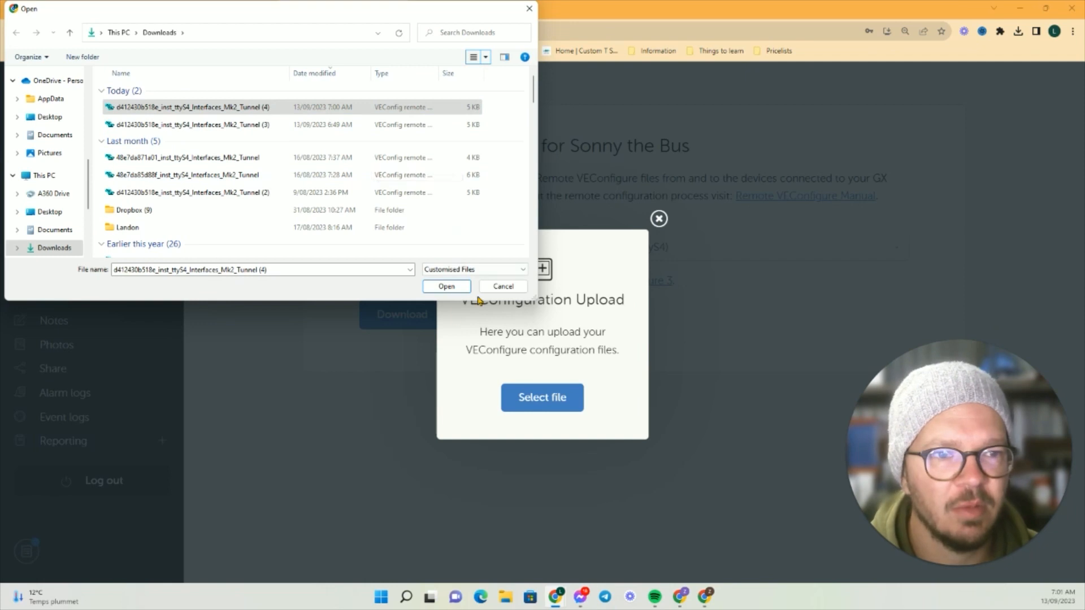
pyautogui.click(446, 286)
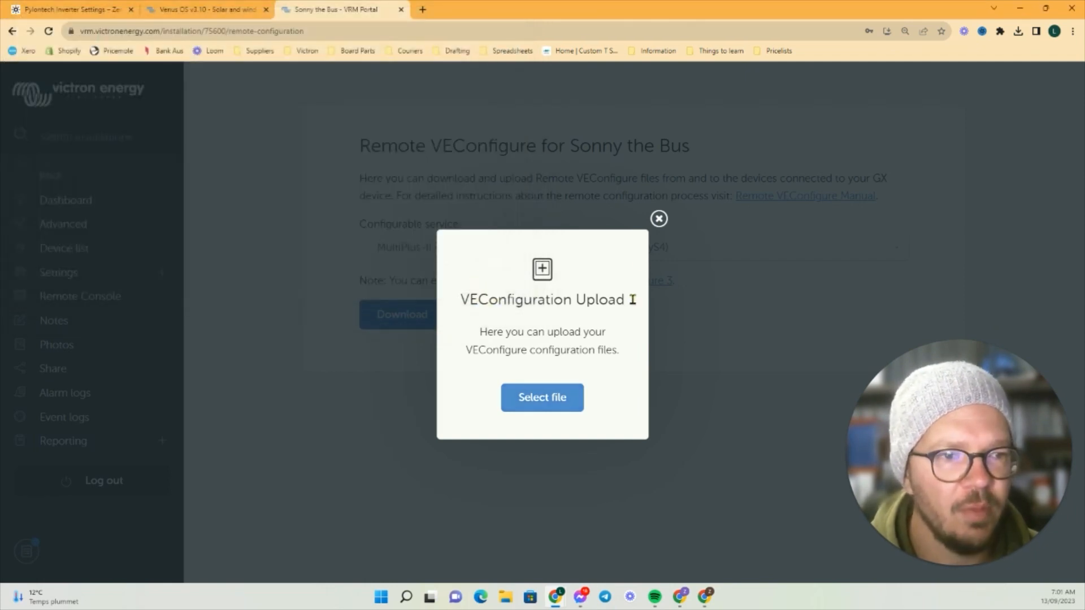
pyautogui.click(658, 218)
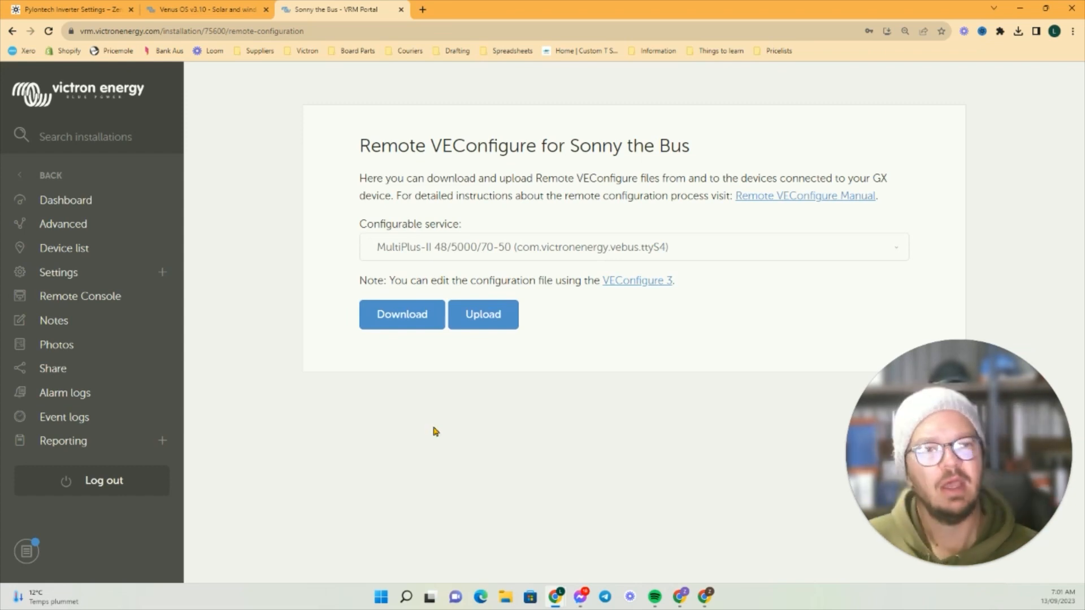
# Step: Reopen the Remote Console for Sonny the Bus to view live power flows
pyautogui.click(79, 295)
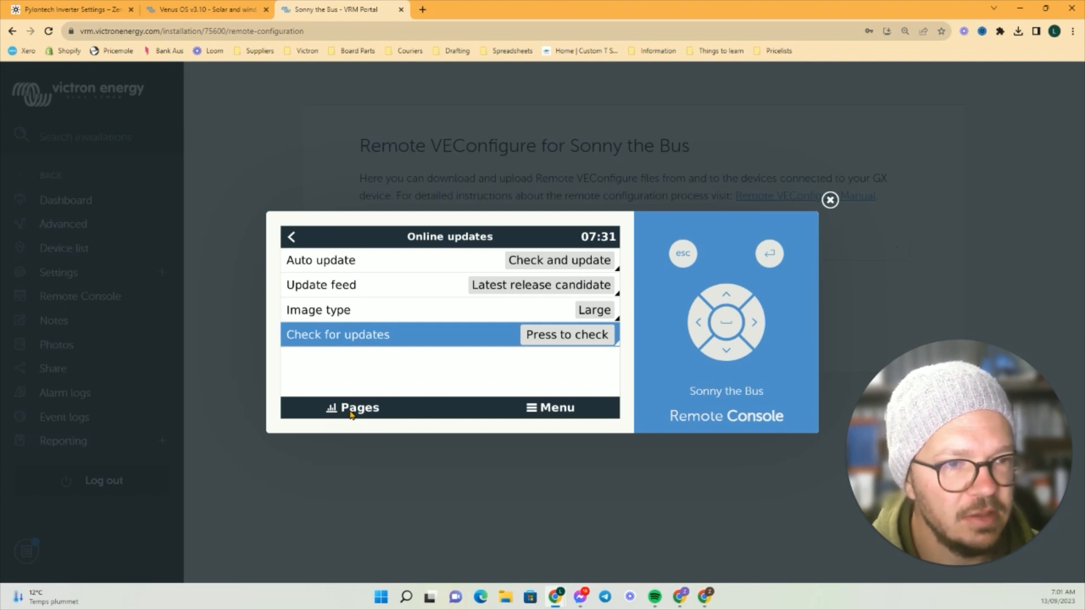
pyautogui.moveTo(396, 374)
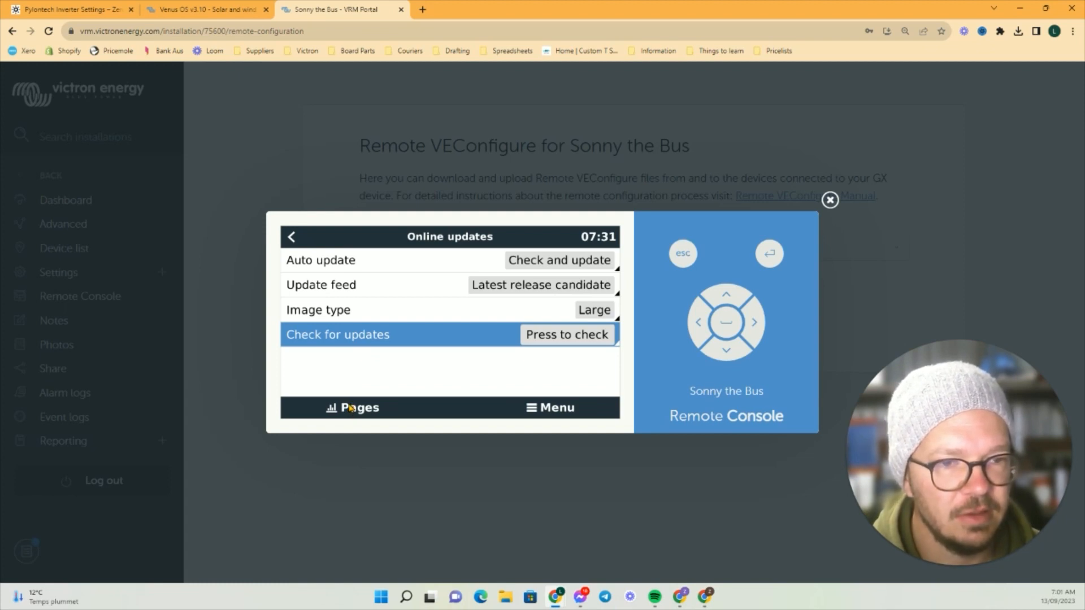
pyautogui.moveTo(700, 329)
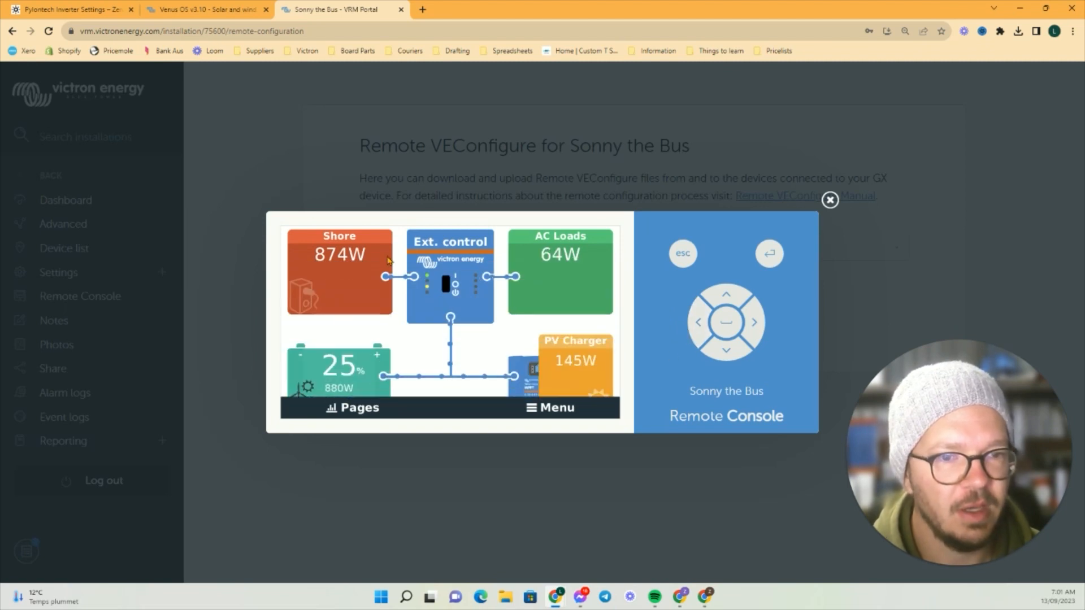
pyautogui.moveTo(266, 399)
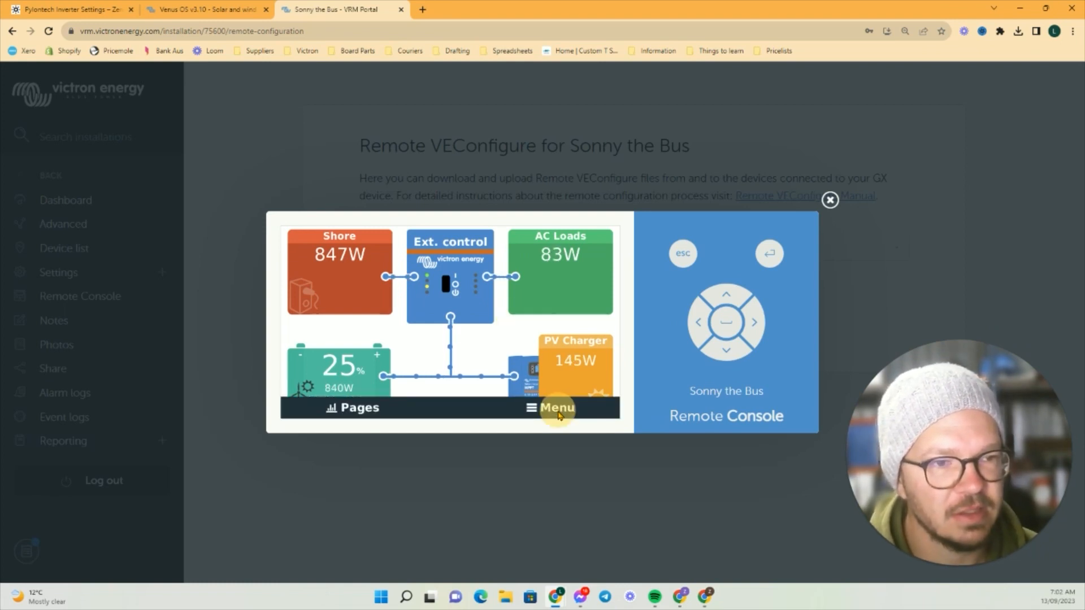
# Step: From the console Menu, go to the MultiPlus-II 48/5000/70-50 page showing state Sustain
pyautogui.click(556, 408)
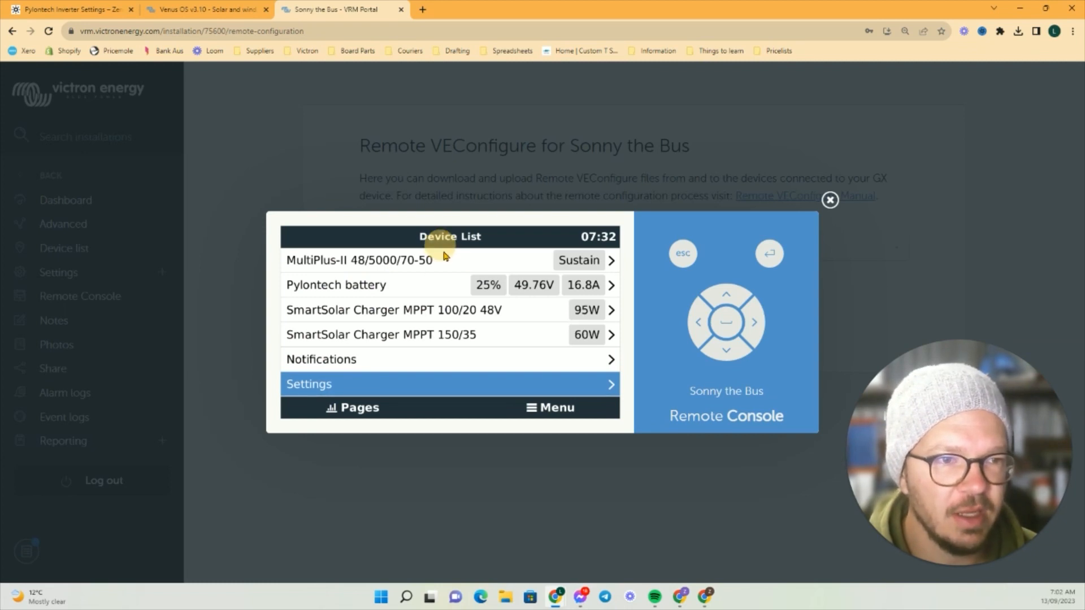
pyautogui.click(359, 260)
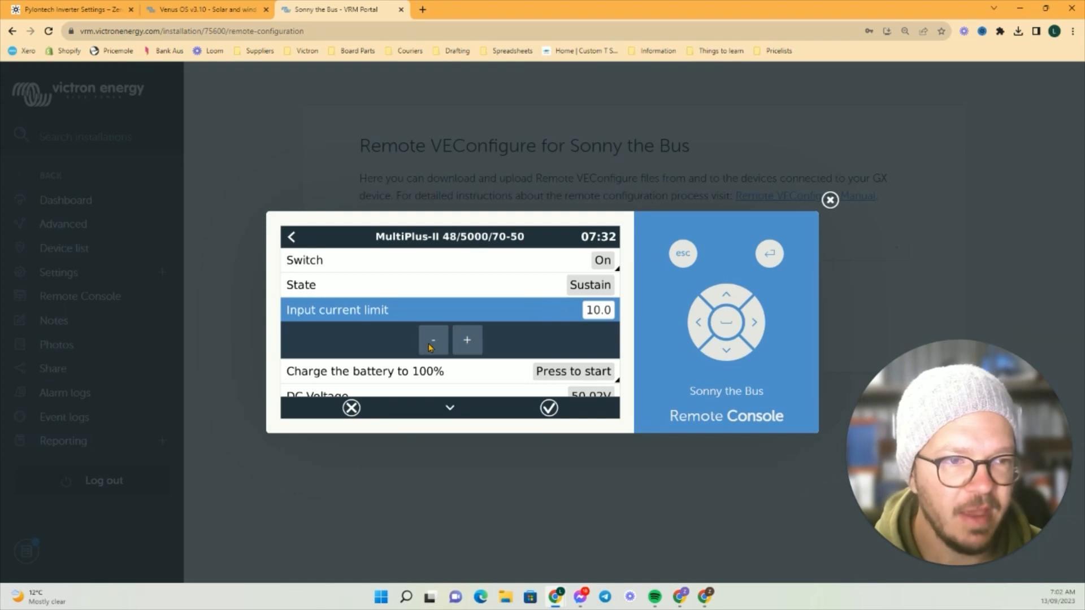
# Step: Keep the MultiPlus-II input current limit at 10.0 and return to the device list showing Sustain
pyautogui.click(433, 340)
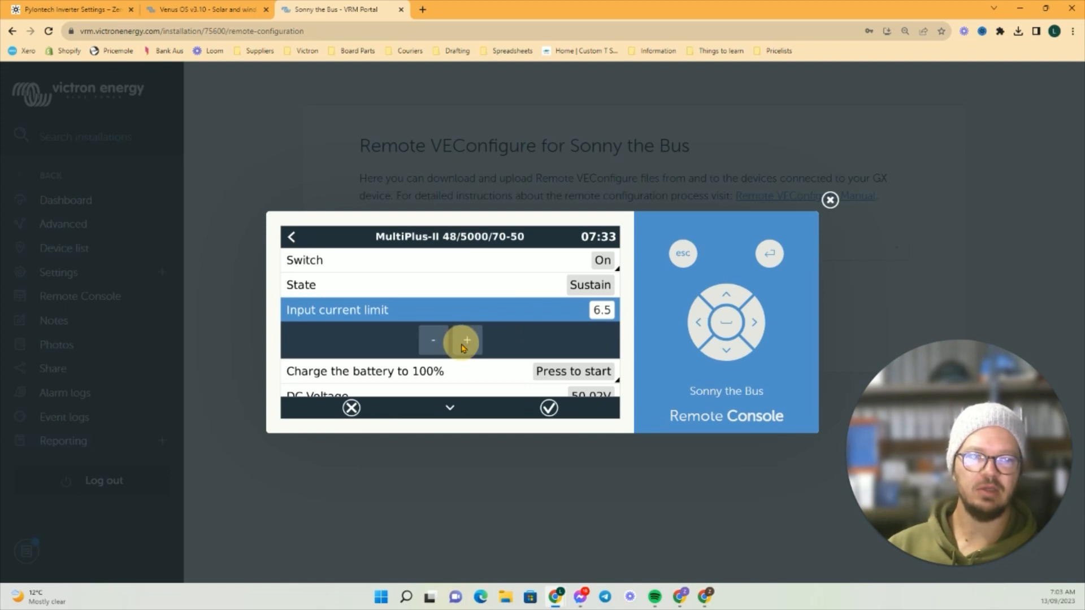
pyautogui.click(466, 340)
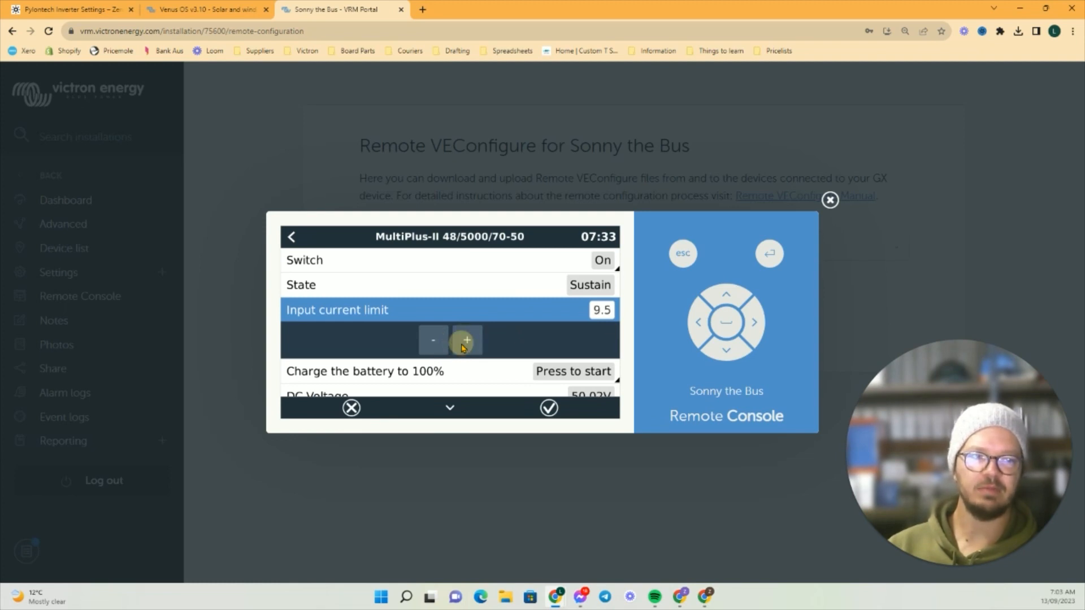
pyautogui.click(433, 340)
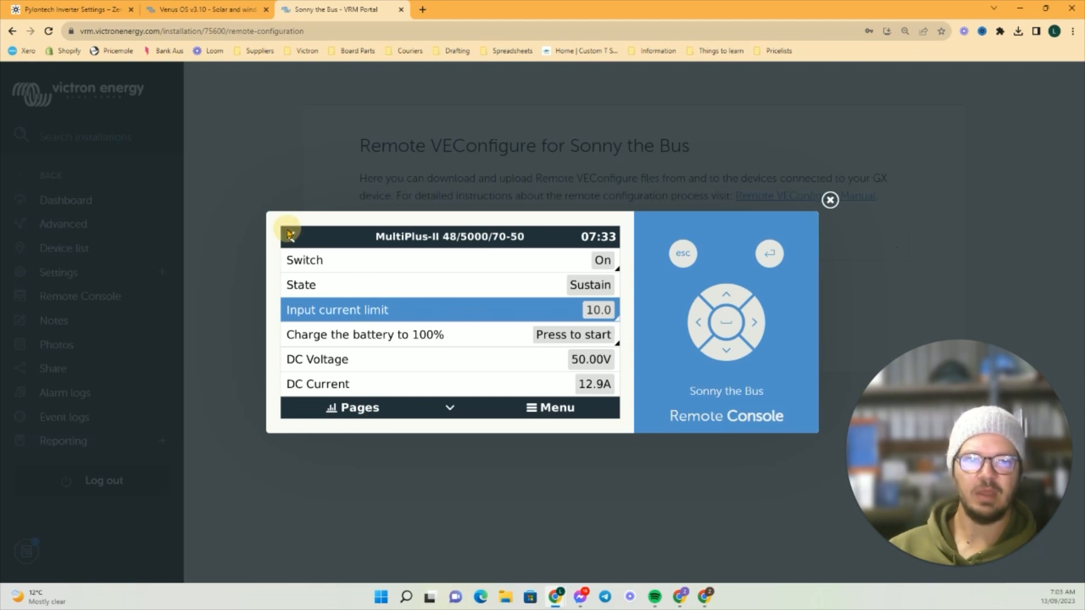
pyautogui.click(289, 235)
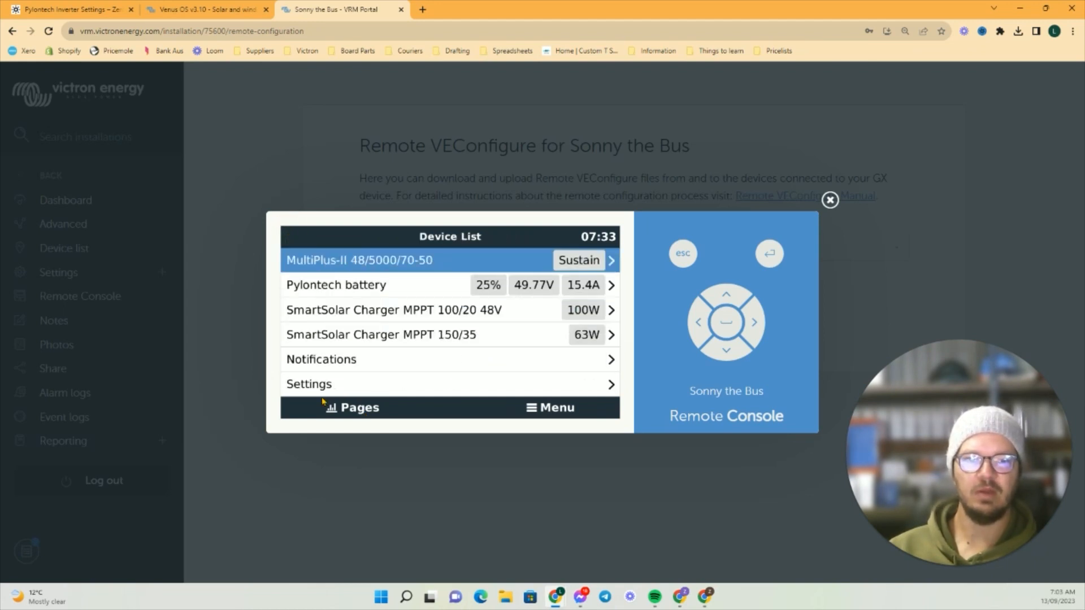
pyautogui.moveTo(371, 339)
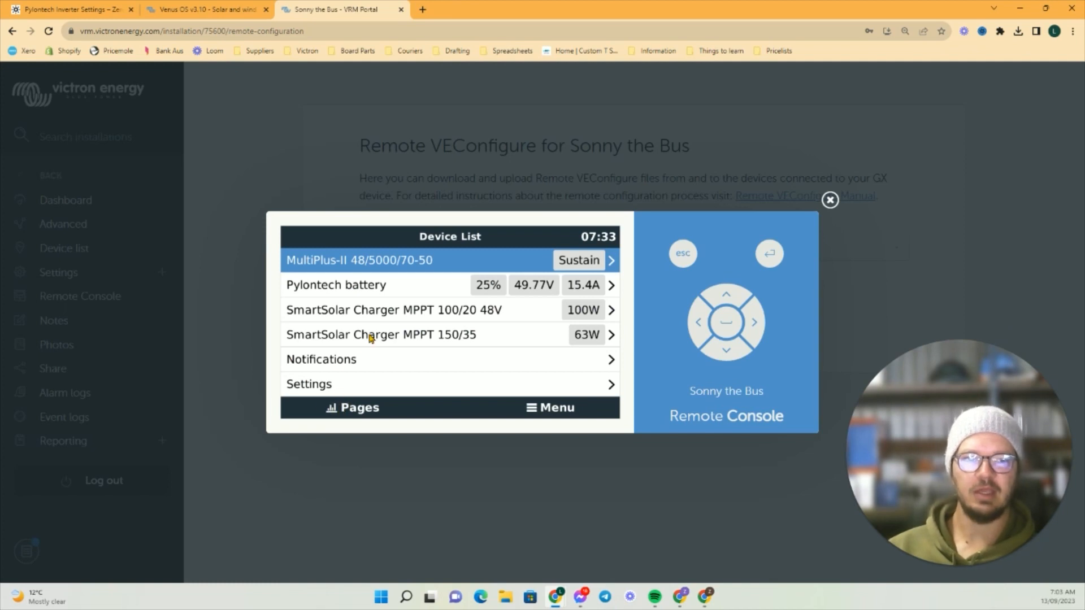